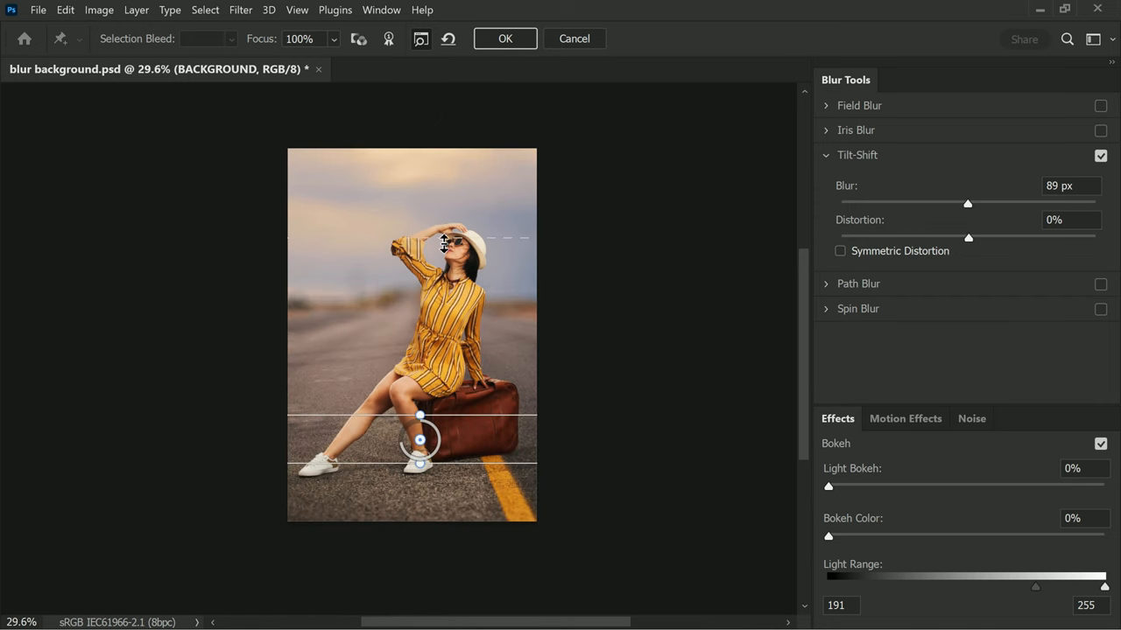
Set Tilt-Shift Blur to 51 px, move the focus band over the legs, and apply
{"action": "left_click_drag", "start_coordinate": [966, 203], "coordinate": [944, 202]}
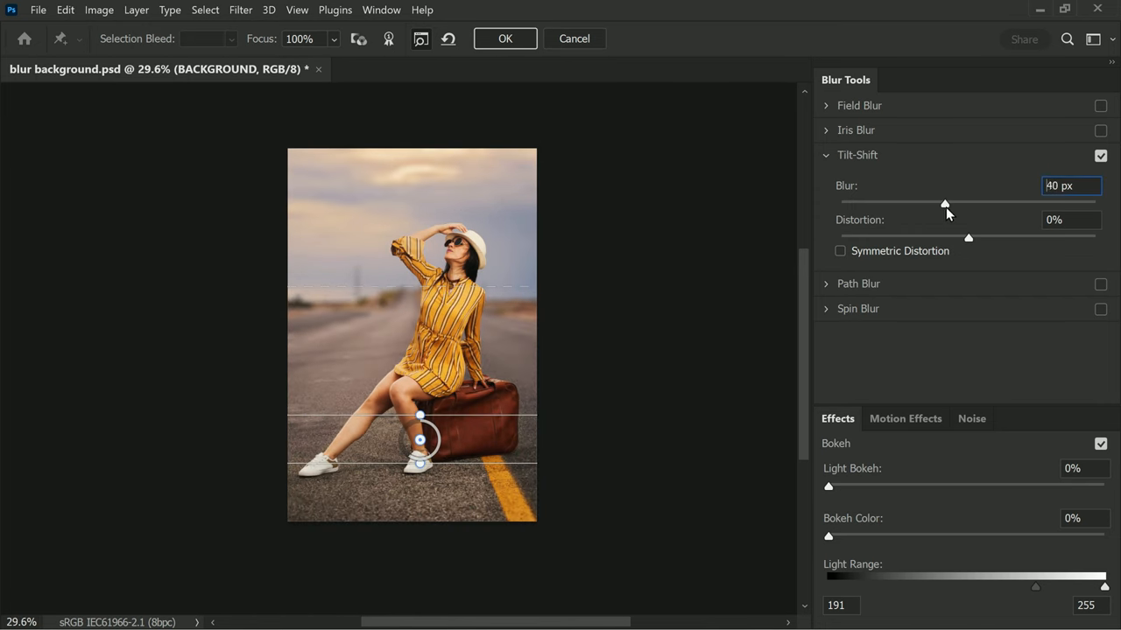
{"action": "left_click_drag", "start_coordinate": [944, 202], "coordinate": [952, 203]}
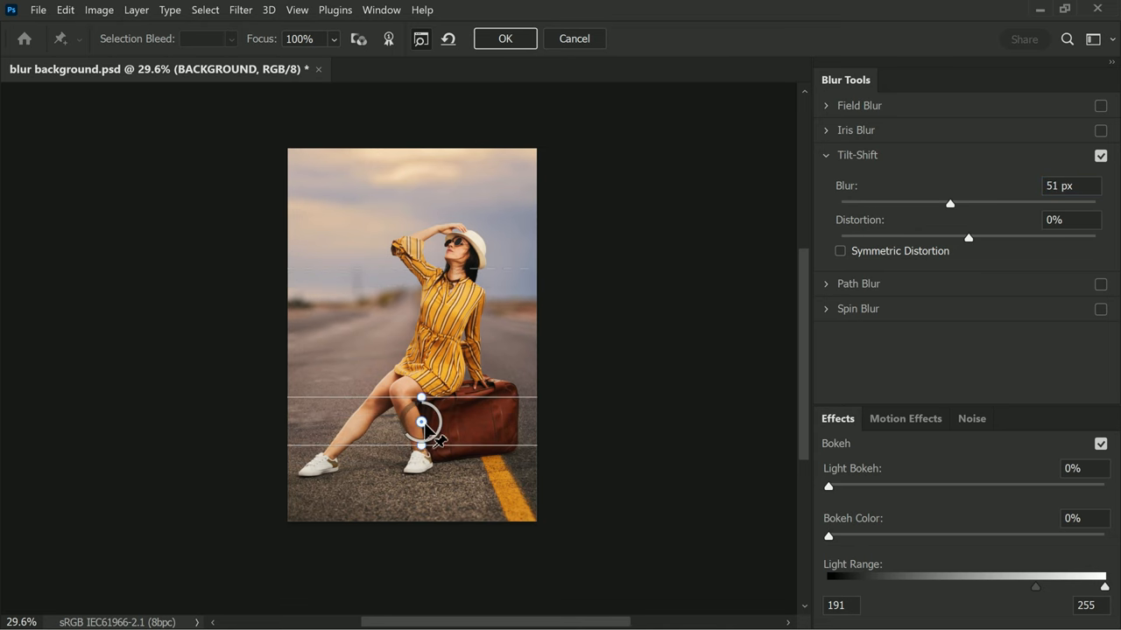
{"action": "left_click_drag", "start_coordinate": [423, 423], "coordinate": [401, 432]}
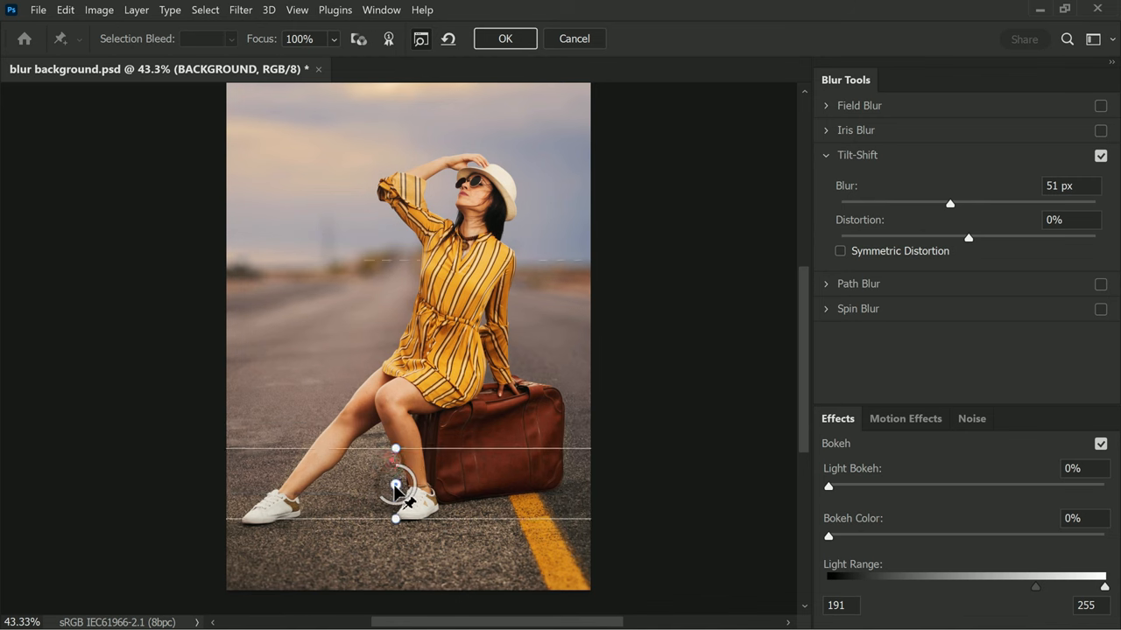
{"action": "left_click", "coordinate": [505, 38]}
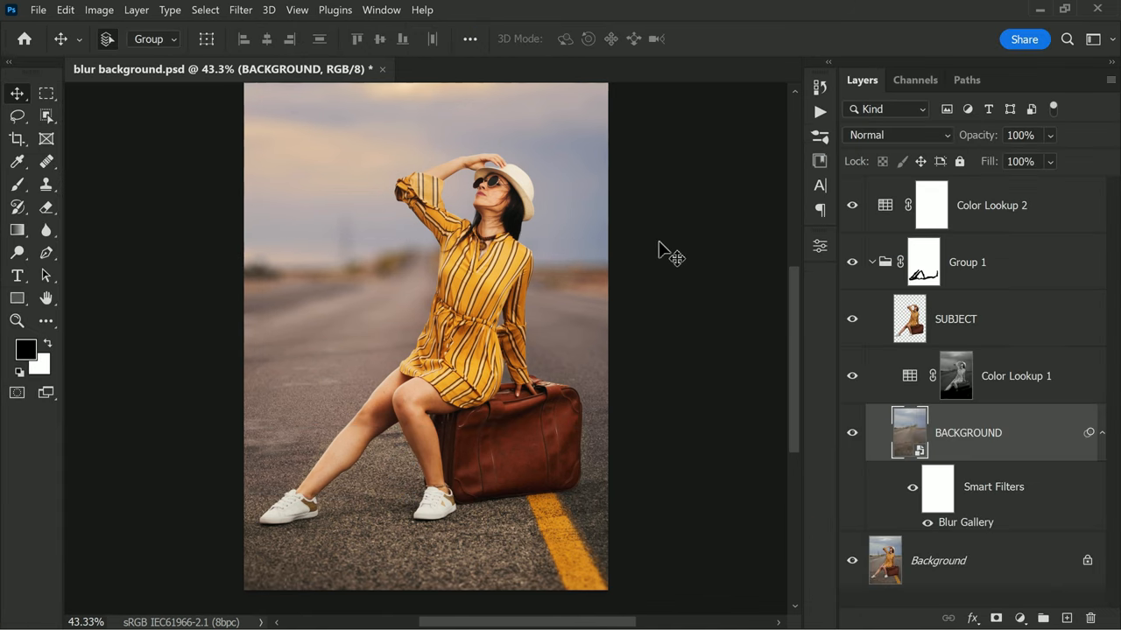